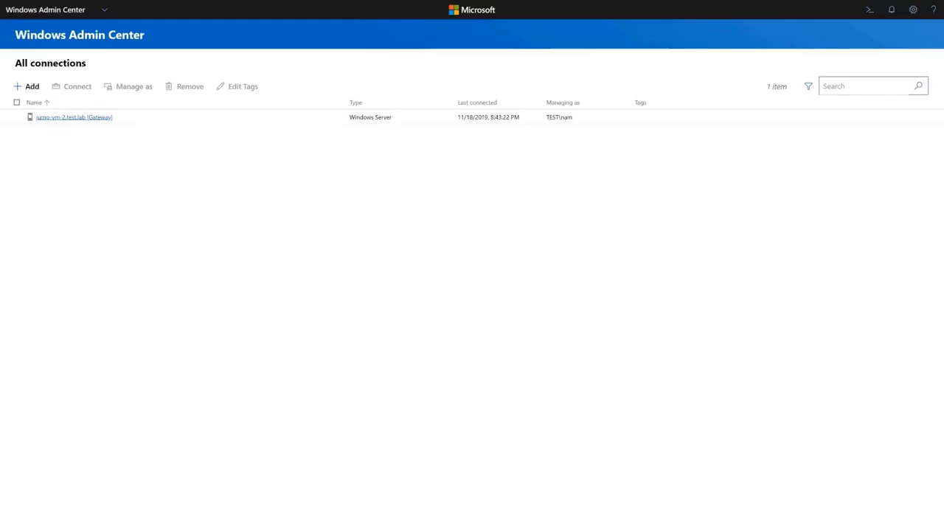
mouse_move(914, 11)
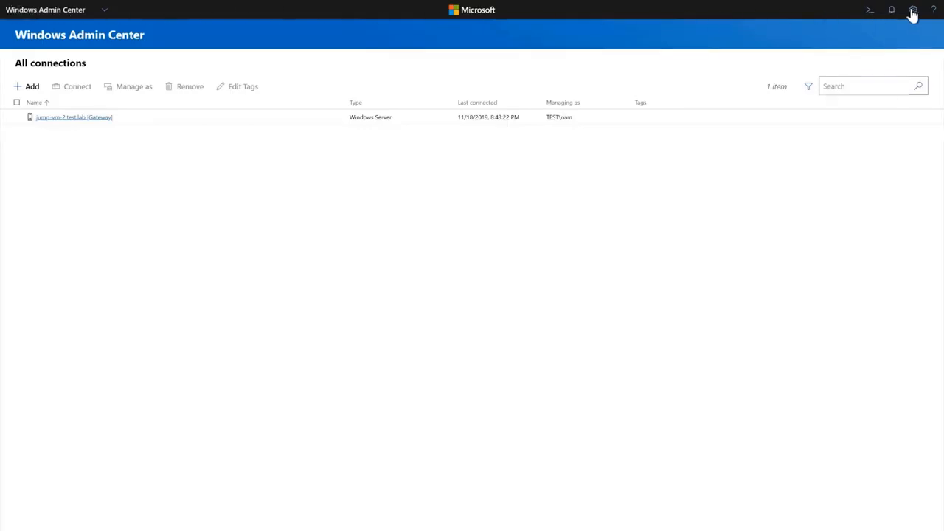
Step: Find 'Dell EMC' in gateway extension settings and install Dell EMC OpenManage Integration
click(914, 9)
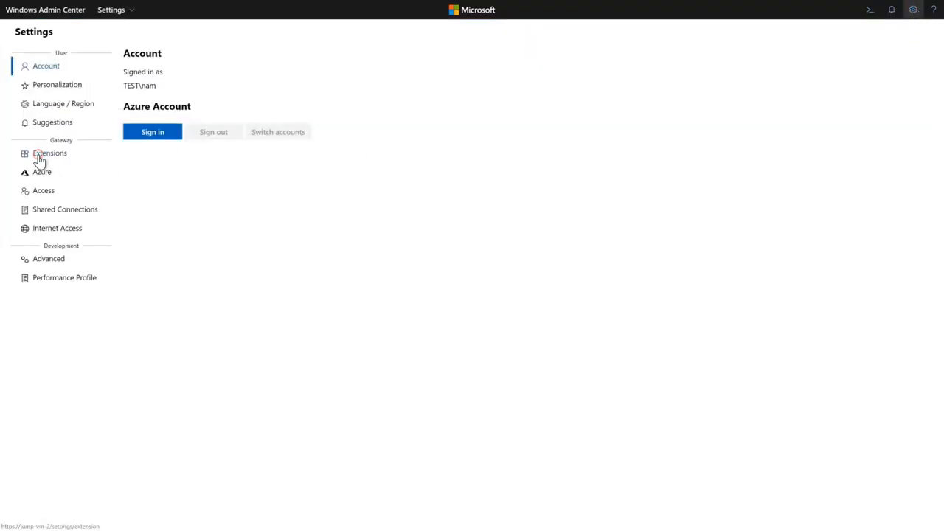
click(51, 152)
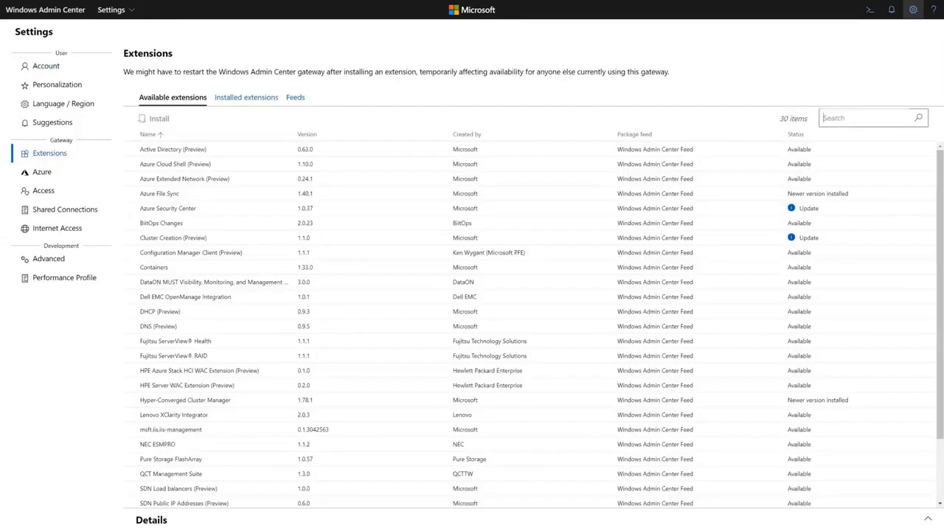
text(Dell EMC)
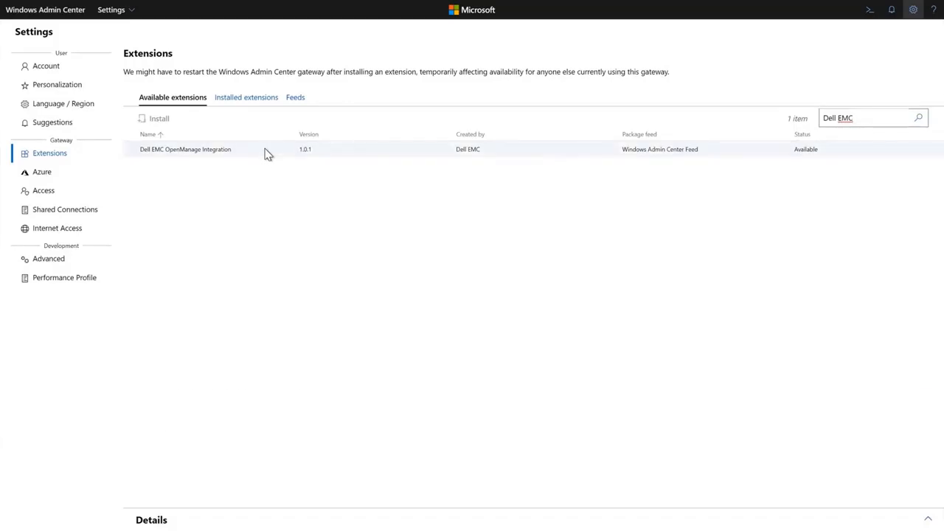
click(186, 148)
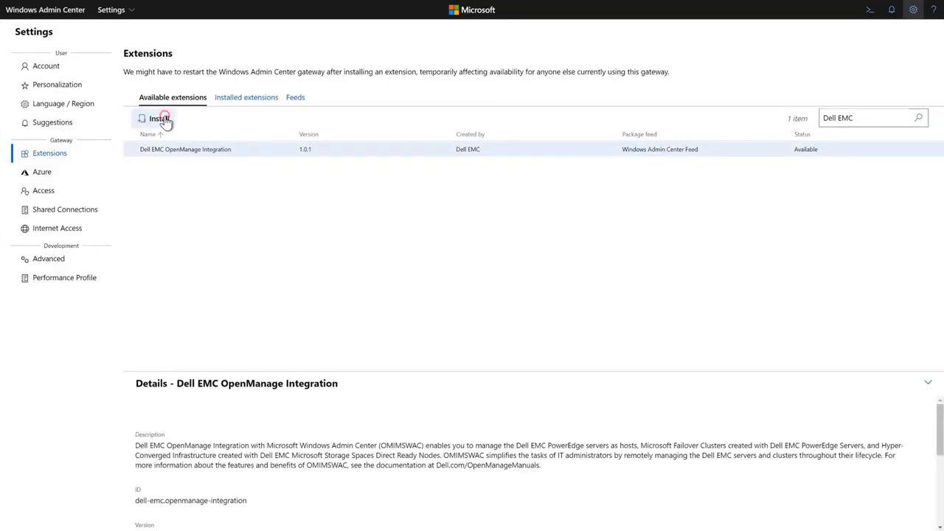
click(158, 118)
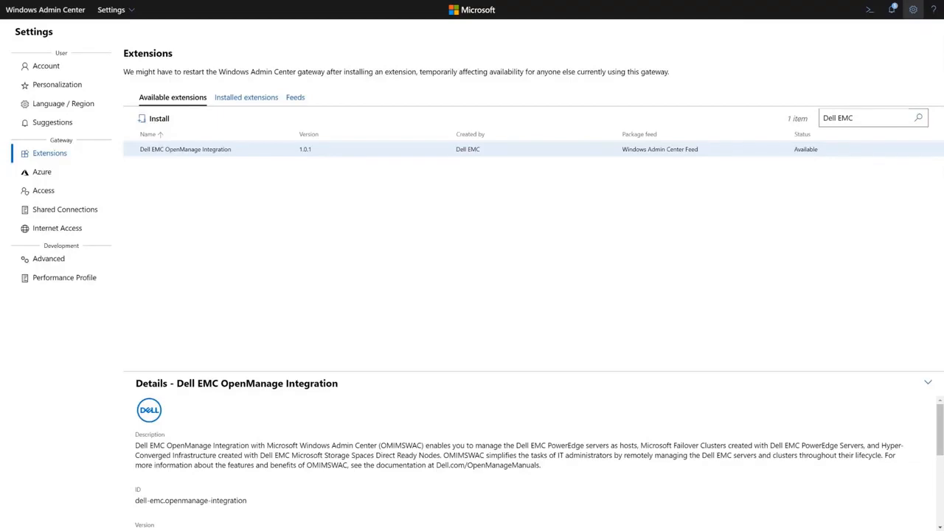
mouse_move(891, 9)
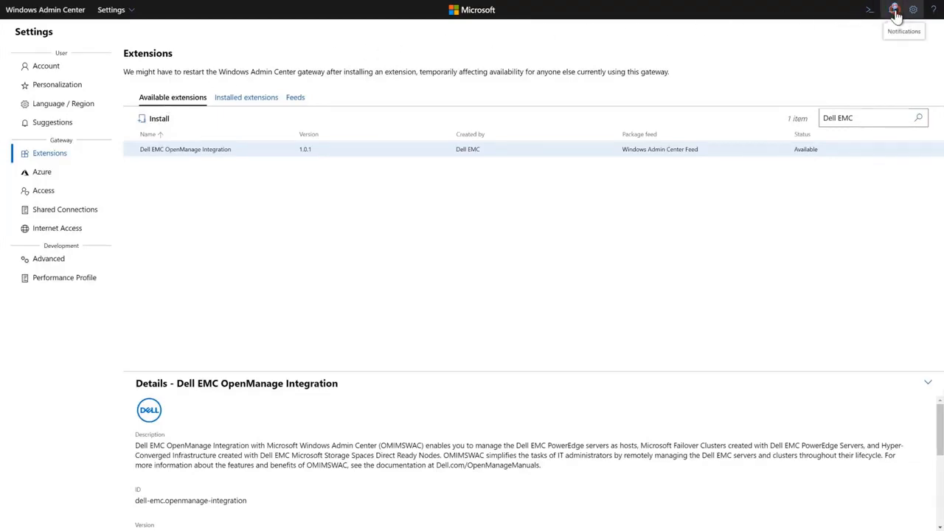
Step: Check notifications, then filter Installed extensions for 'Dell EM' to confirm version 1.0.1 is installed
click(896, 9)
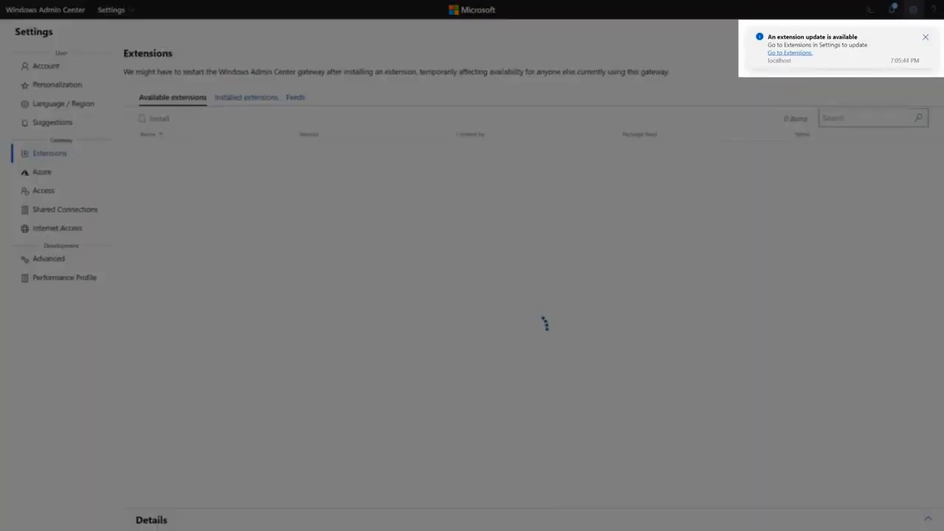
text(Dell EMC)
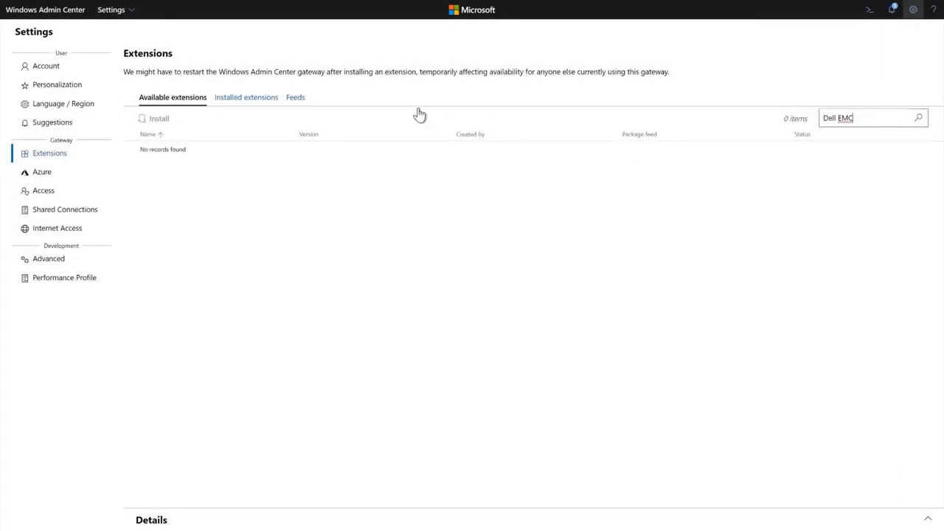
click(245, 98)
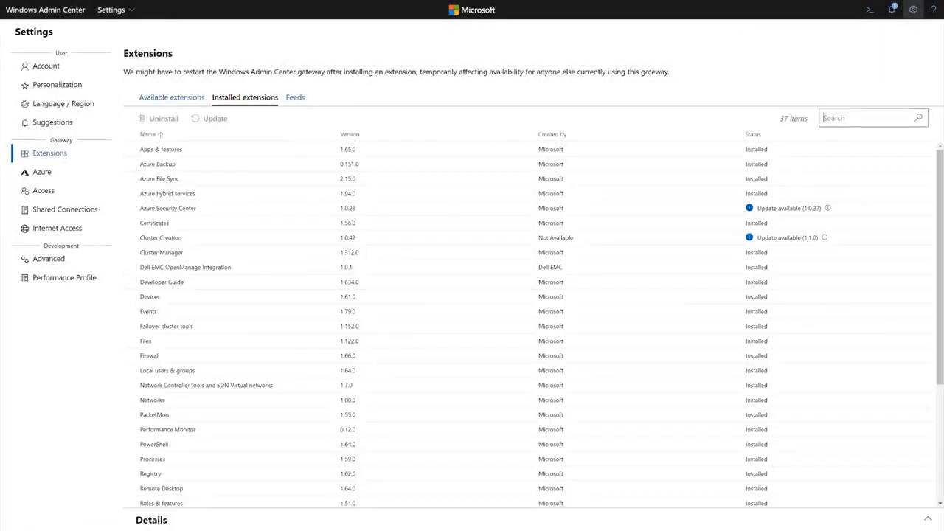
text(Dell EMC)
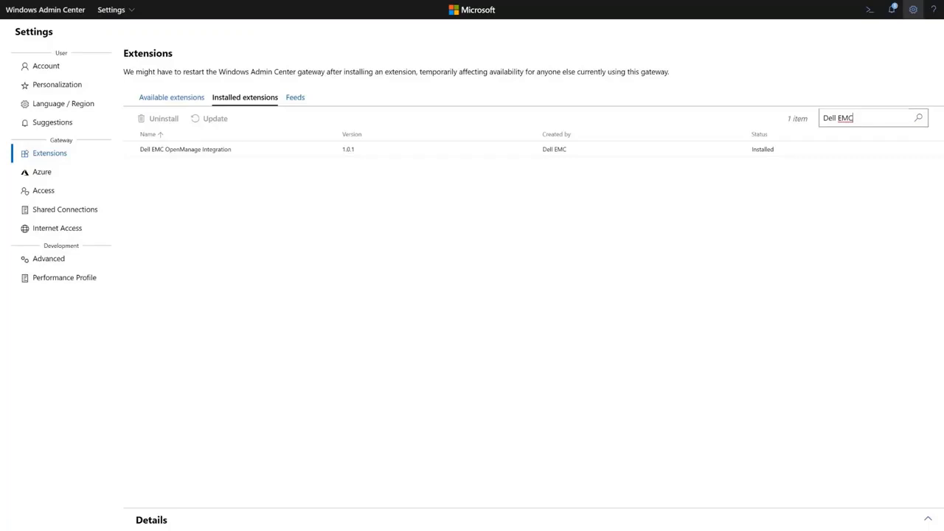
mouse_move(859, 118)
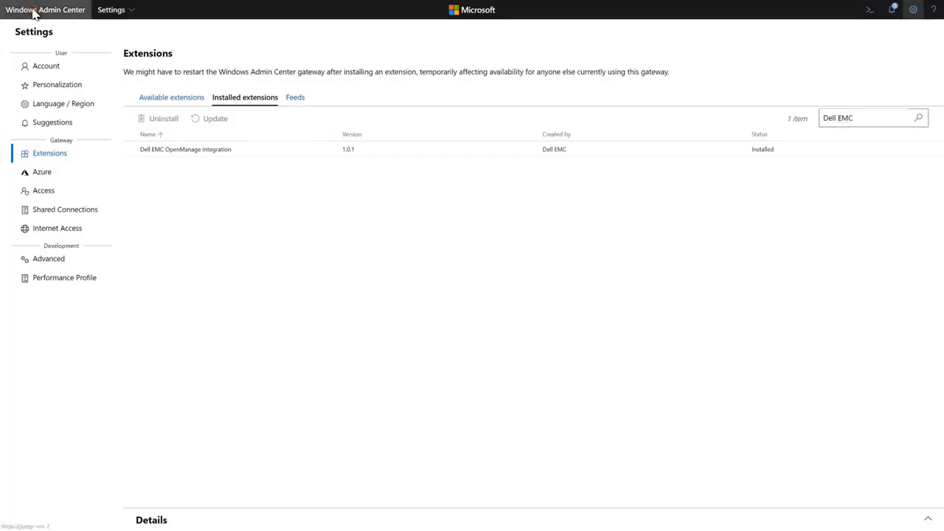
Step: In Cluster Manager, add the r640-hy-dev5.test.lab cluster and connect with administrator credentials
click(45, 8)
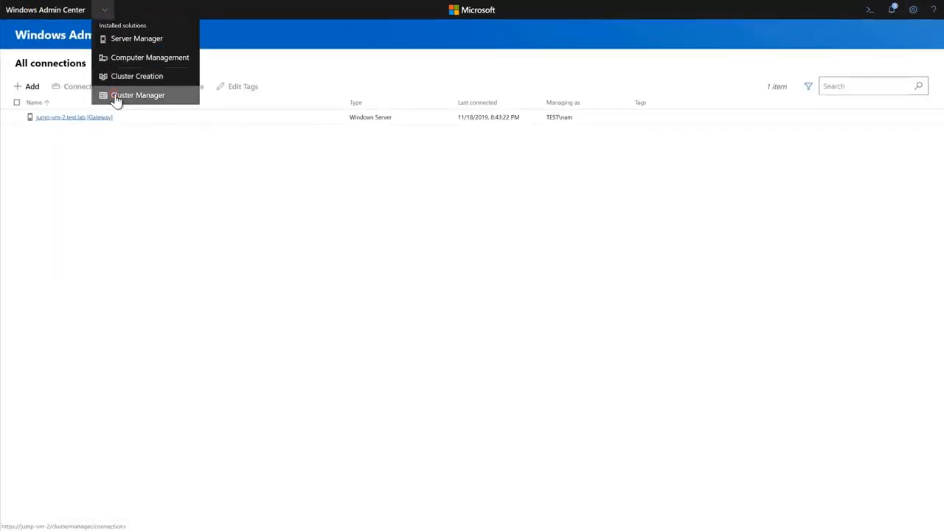
click(139, 94)
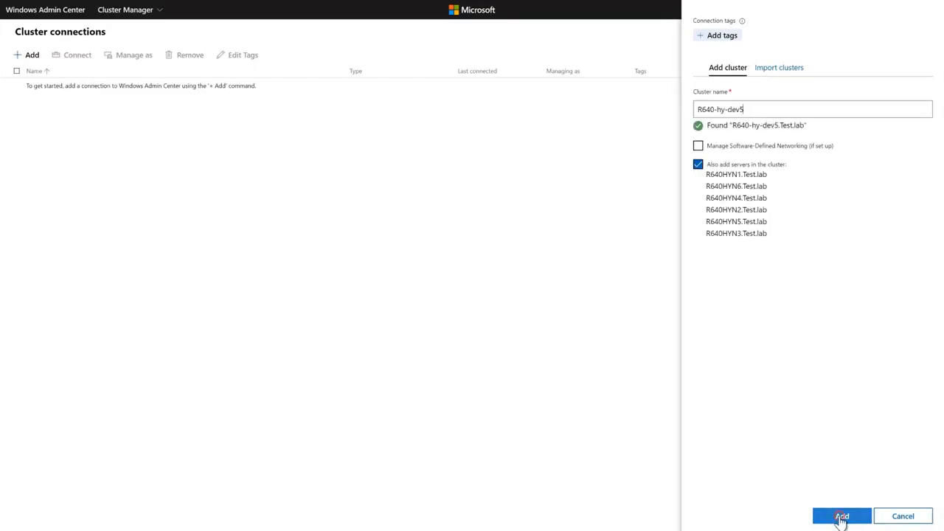
click(841, 516)
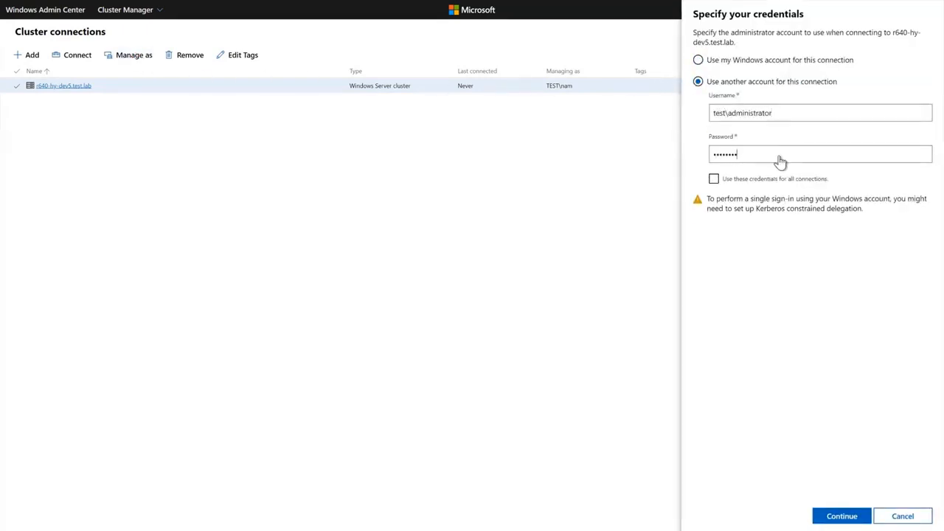
click(841, 517)
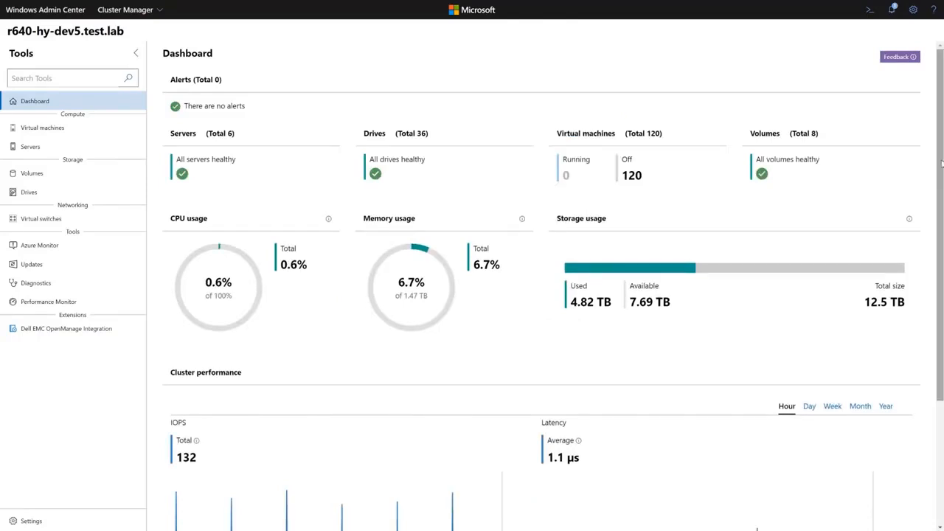
scroll(down, 3)
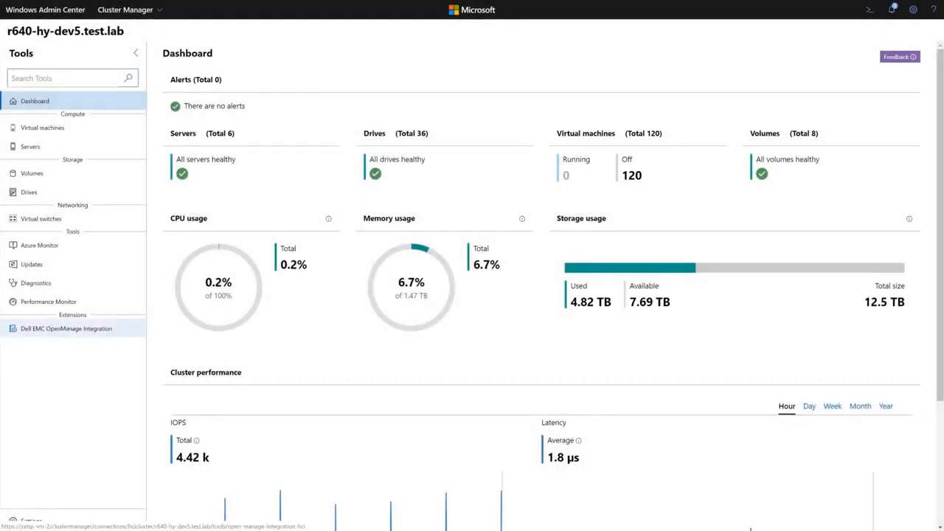
Step: View the OpenManage Integration health status showing six nodes, one healthy and five critical
click(65, 328)
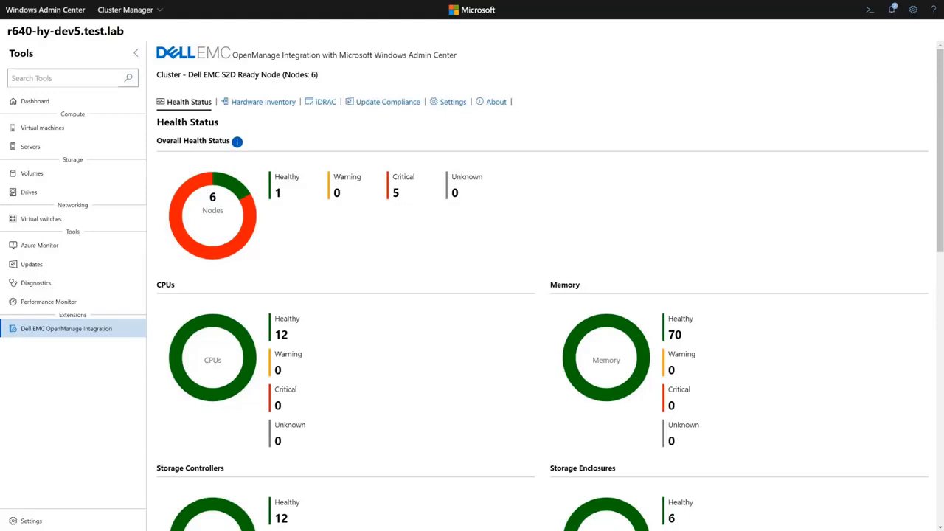
scroll(down, 3)
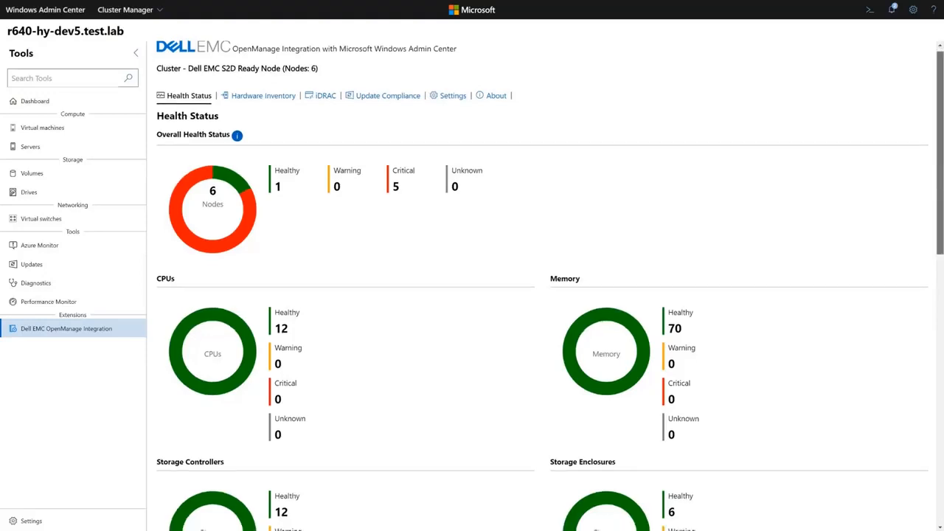
scroll(down, 3)
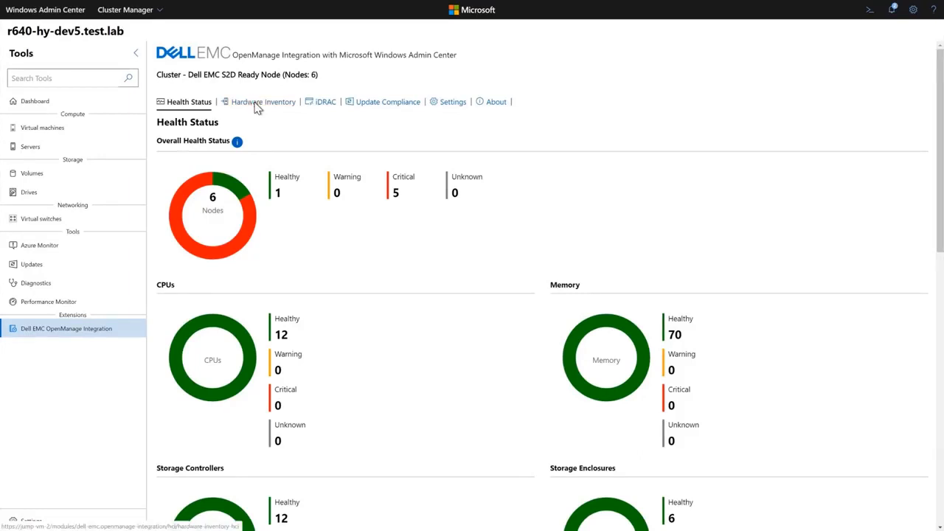
Step: In Hardware Inventory, review node R640HYN1's firmware versions and CPUs
click(263, 101)
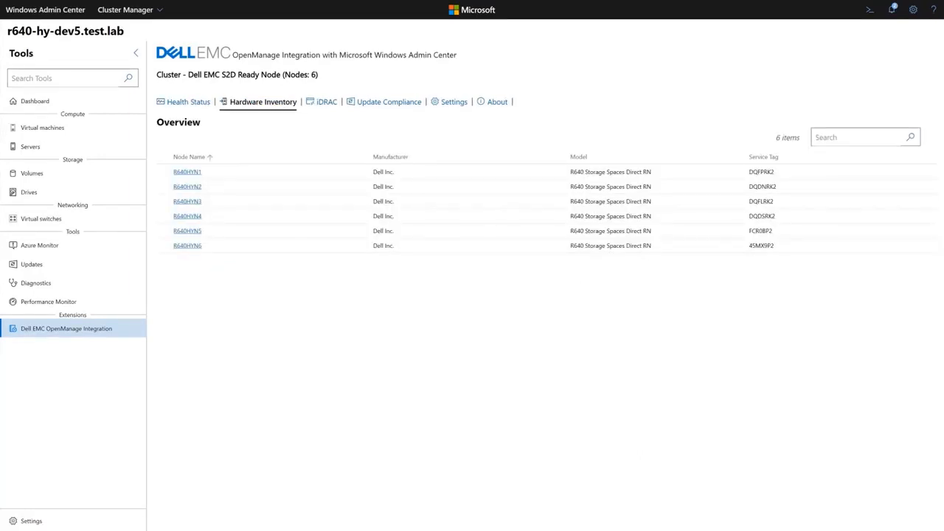
mouse_move(186, 171)
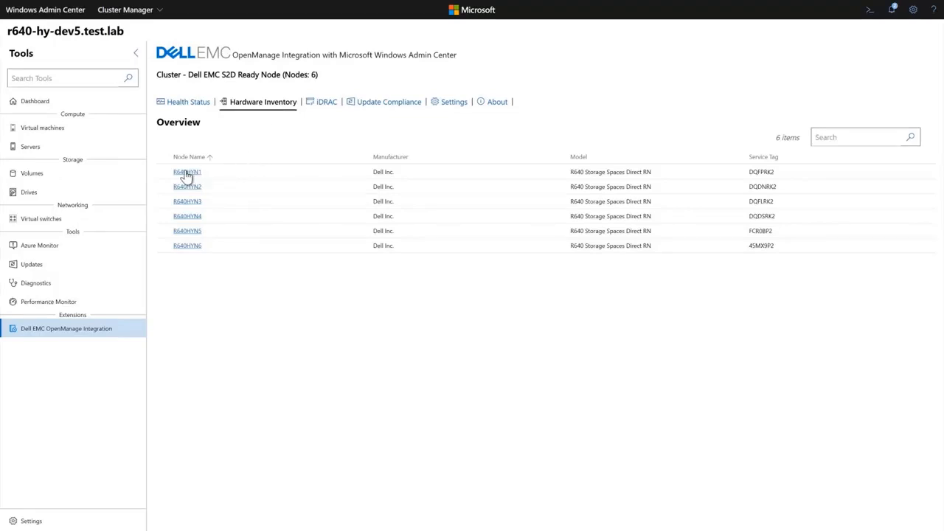
click(186, 171)
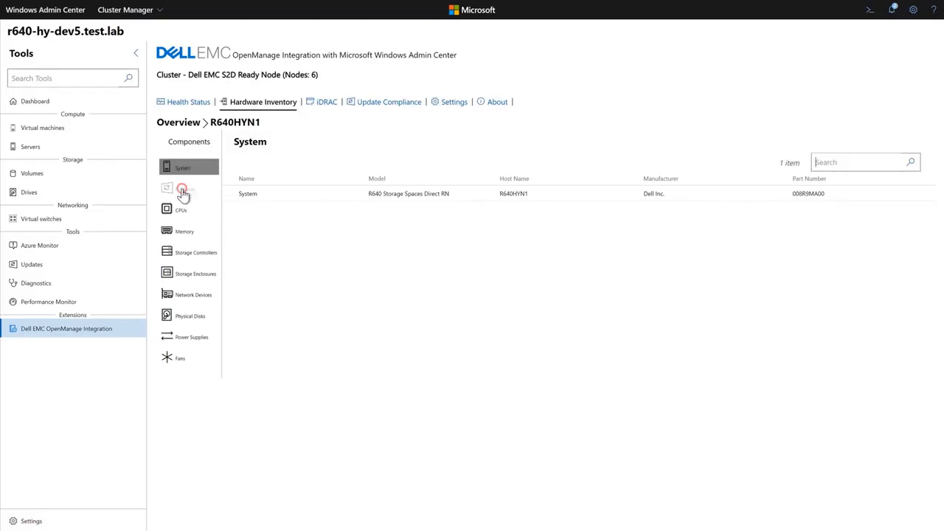
click(183, 188)
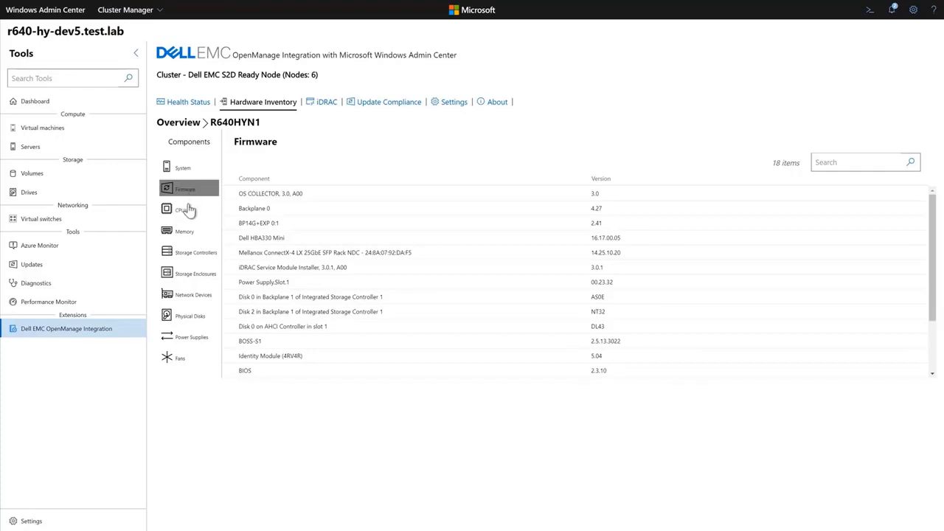
click(182, 210)
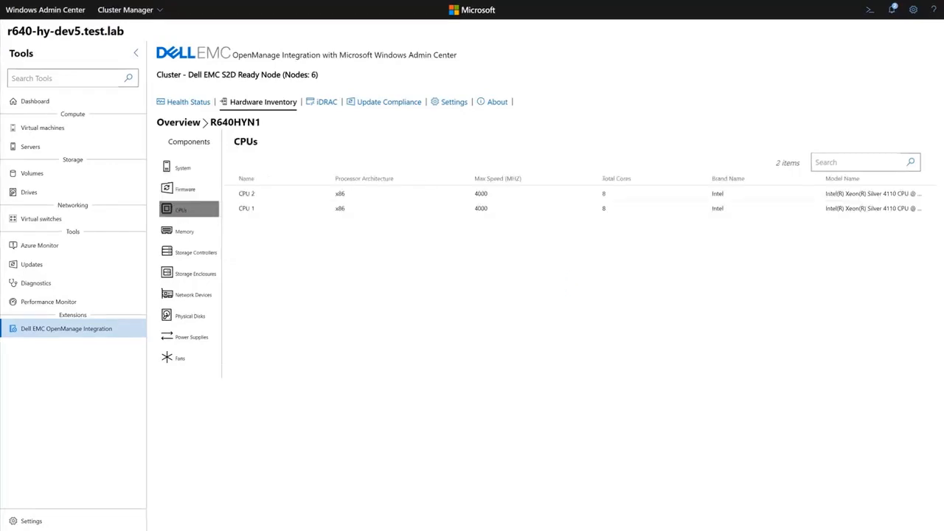
mouse_move(186, 212)
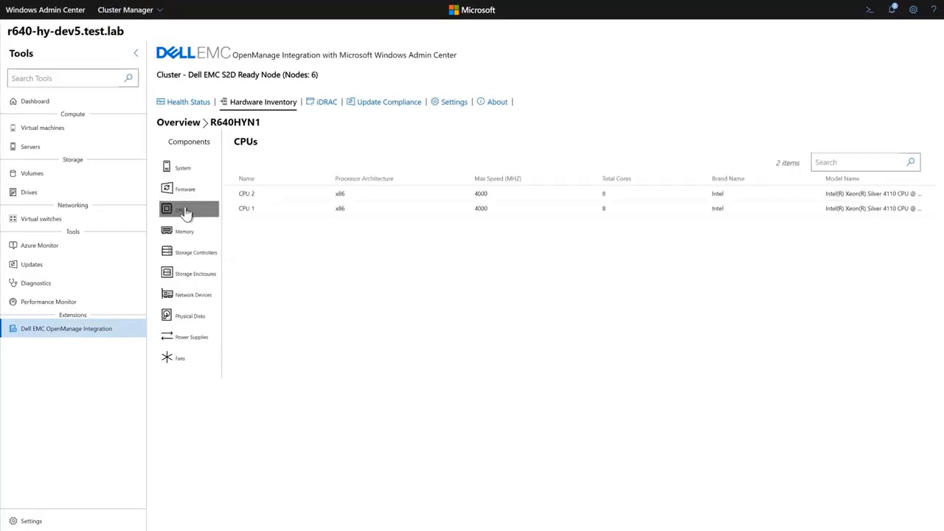
Step: Review R640HYN1's physical disks, then go to the extension's update tools settings
click(189, 316)
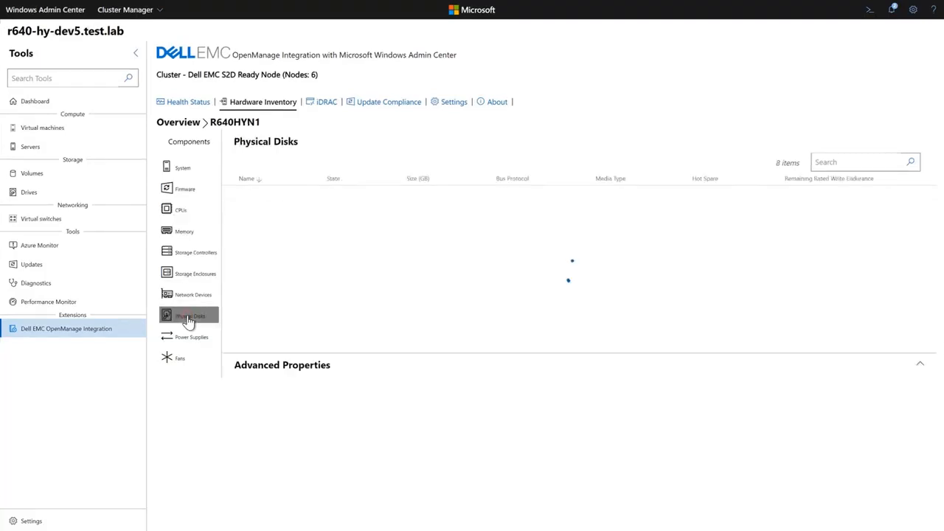
click(188, 316)
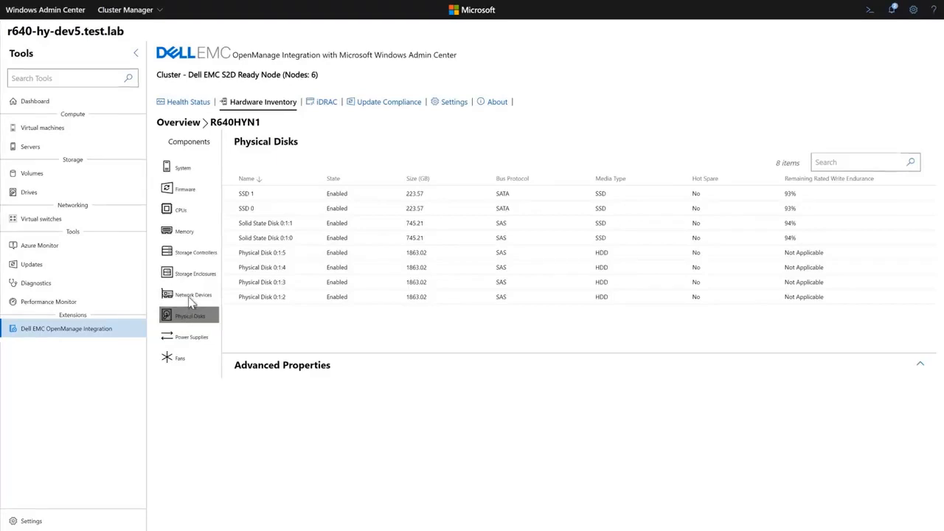
click(451, 102)
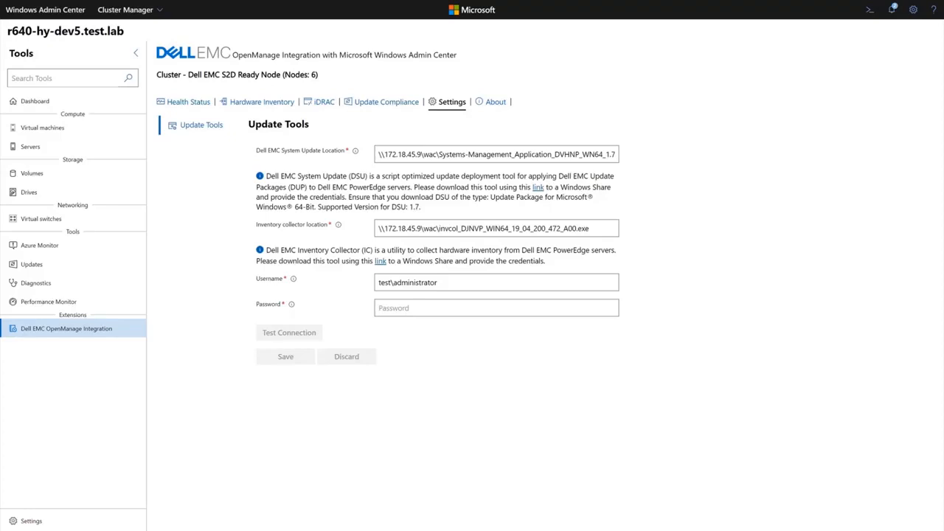
Step: Enter the share password, confirm Test Connection succeeds and save the update tools settings
click(496, 309)
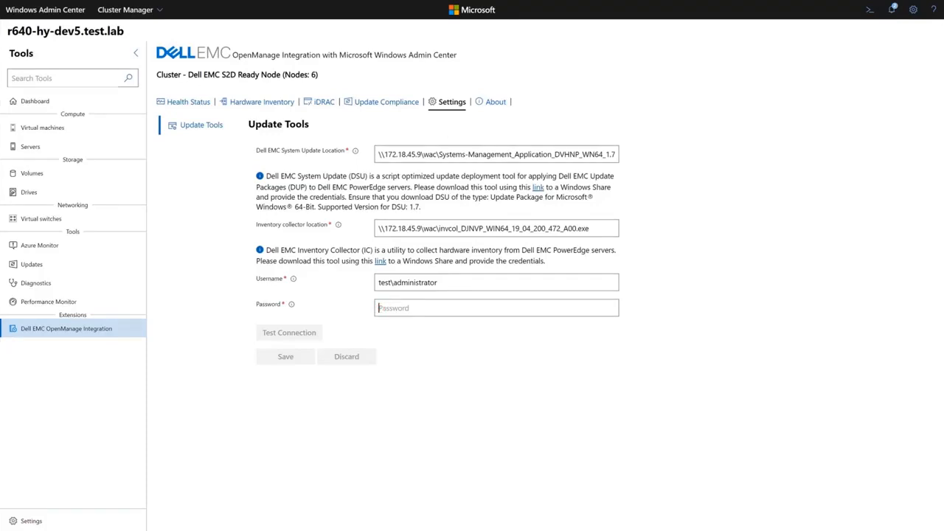
text(••••)
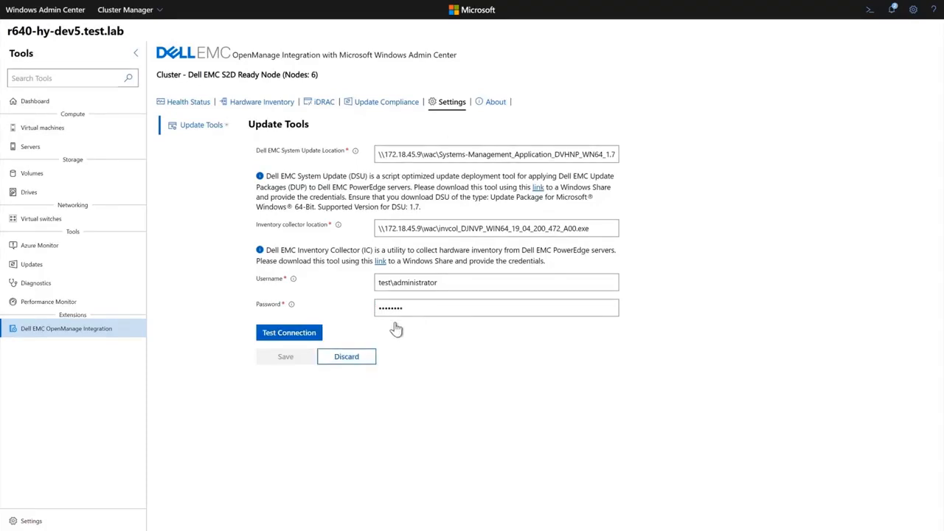
click(289, 332)
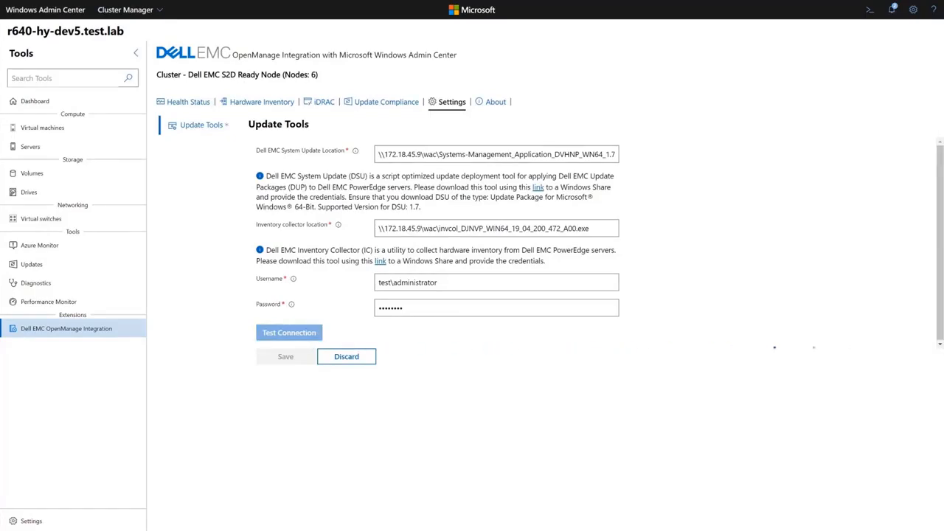
click(289, 332)
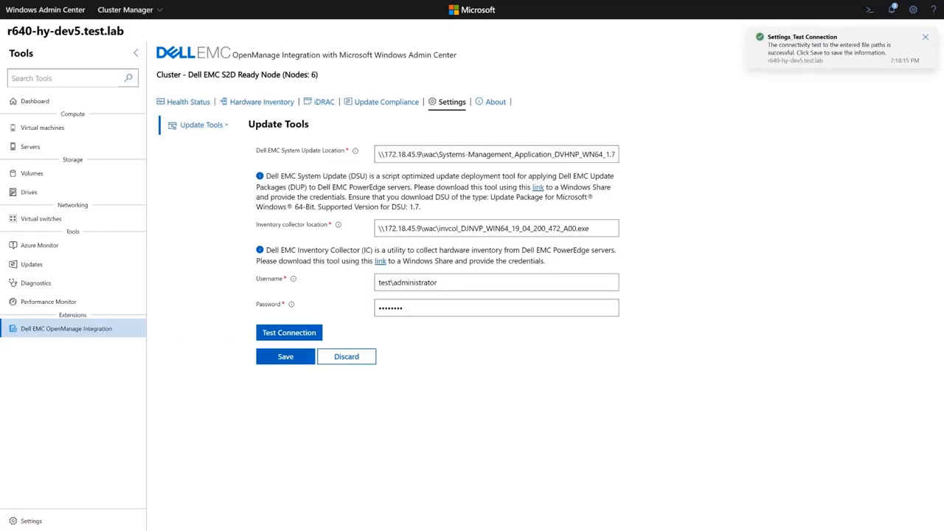
click(284, 355)
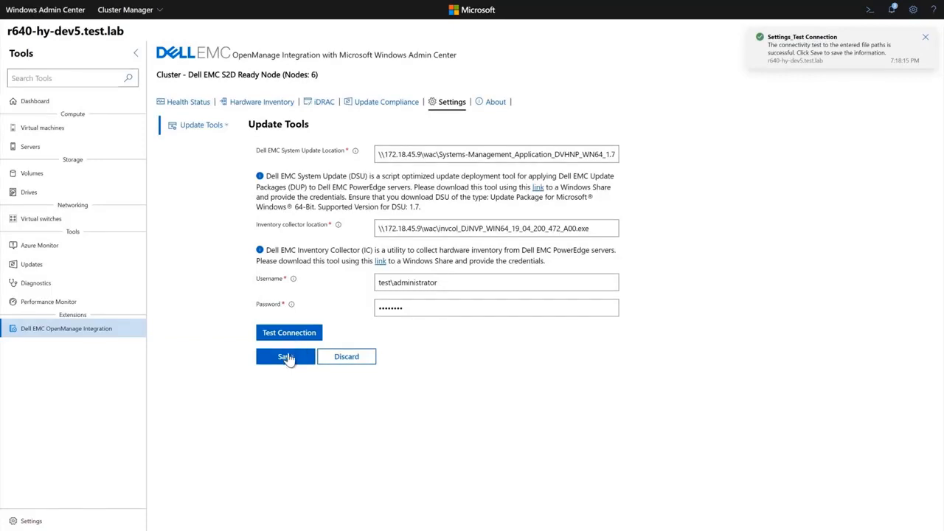
click(287, 356)
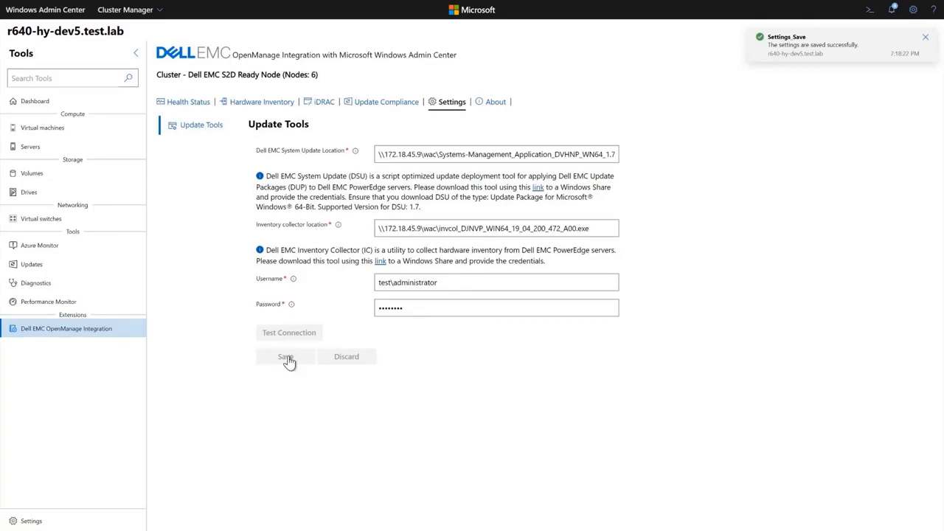
mouse_move(386, 101)
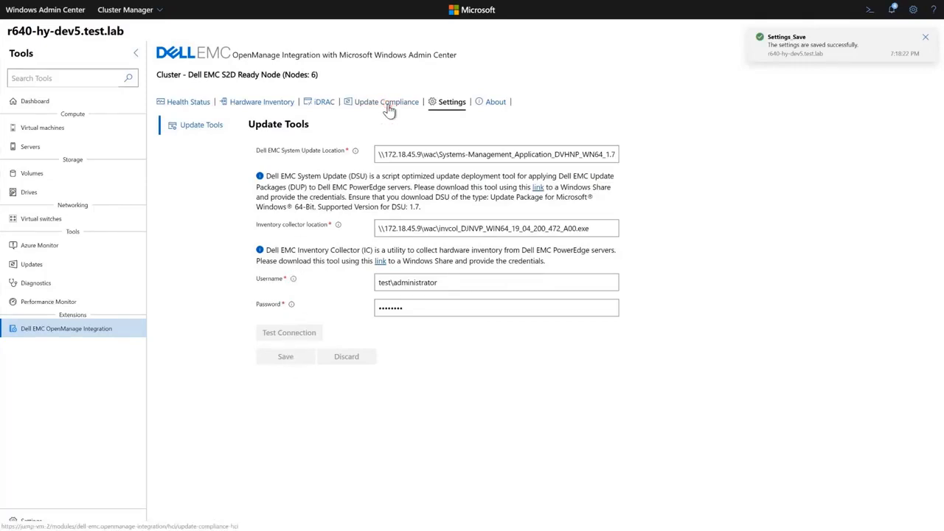
Step: In Update Compliance, enter the CIFS catalog share password and run Next: Compliance Details
click(386, 102)
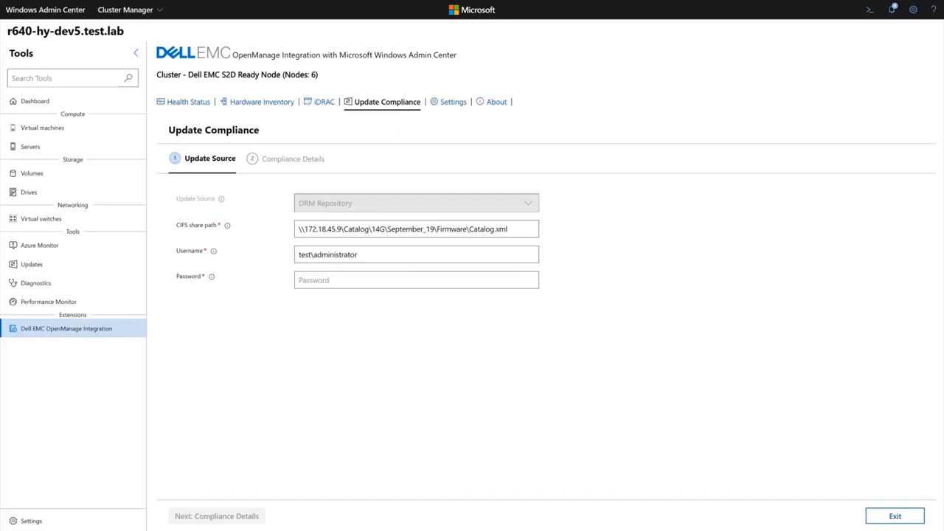
text(••)
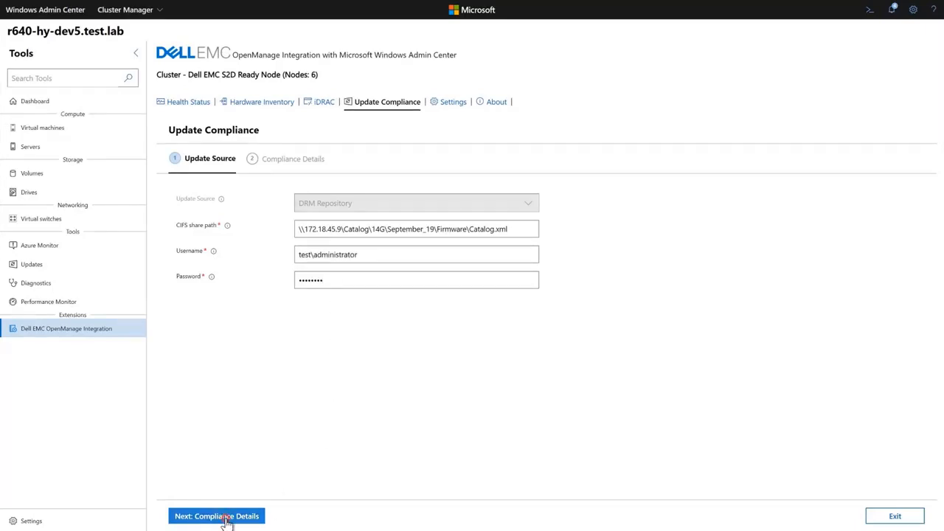
click(217, 517)
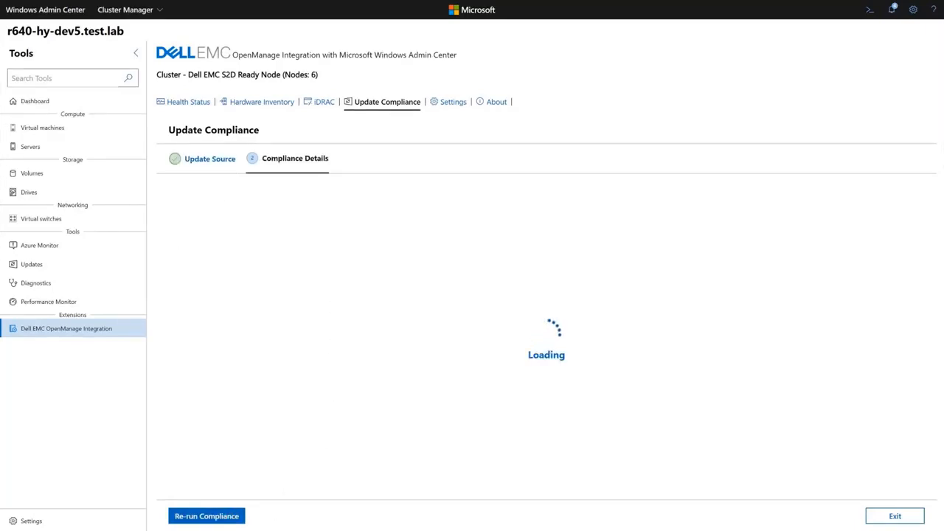